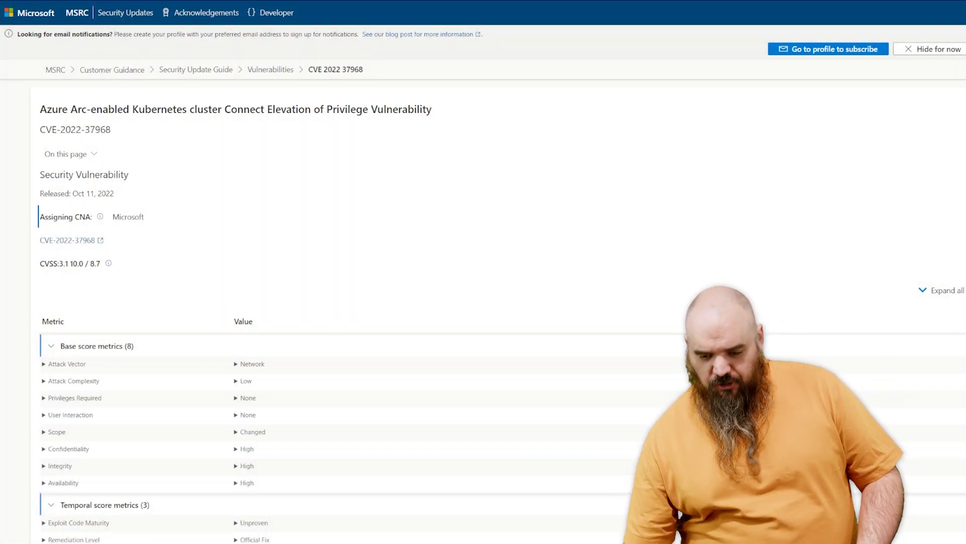
pyautogui.scroll(-3)
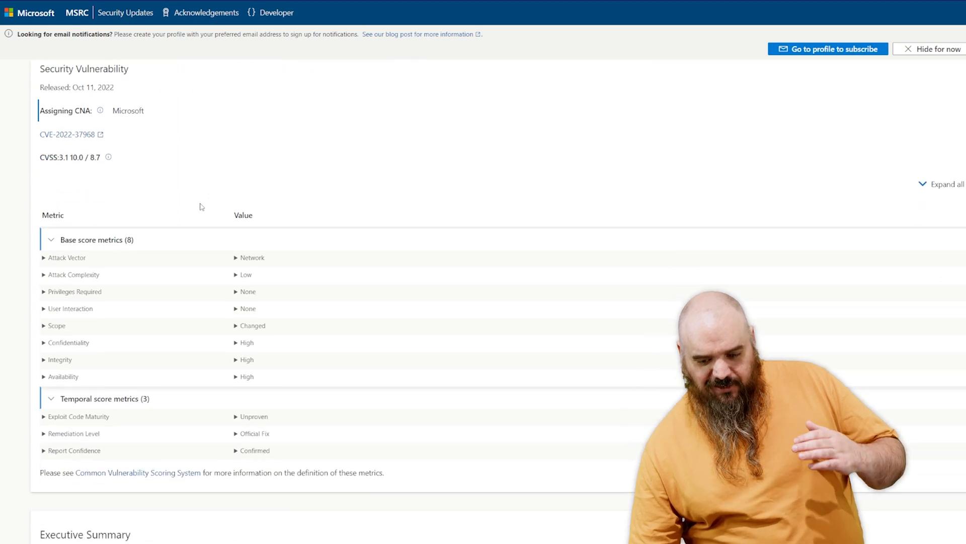
pyautogui.scroll(-3)
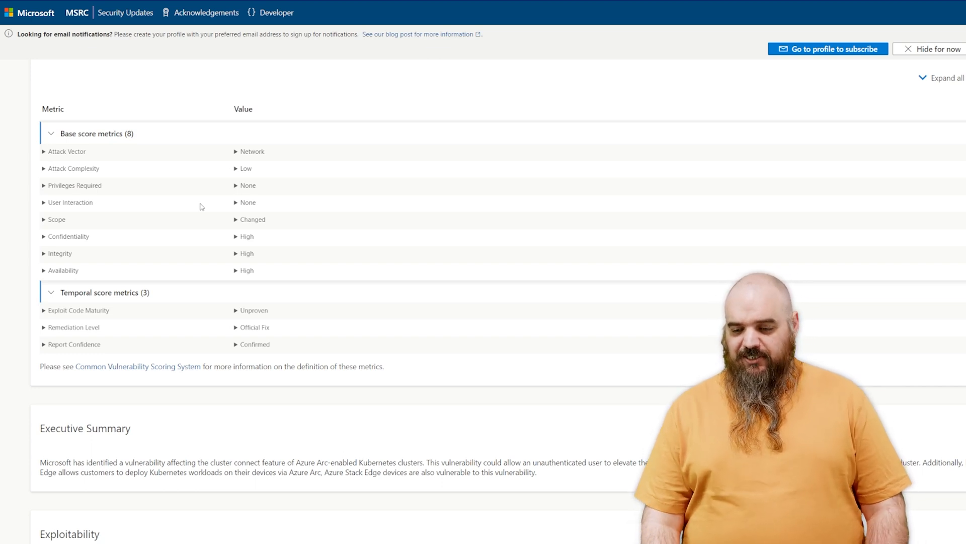
pyautogui.scroll(-3)
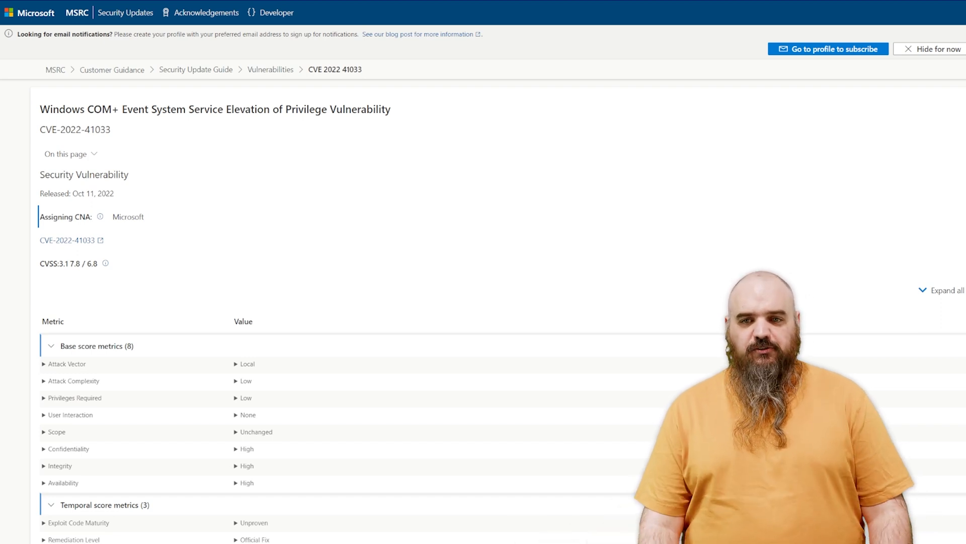
pyautogui.scroll(-3)
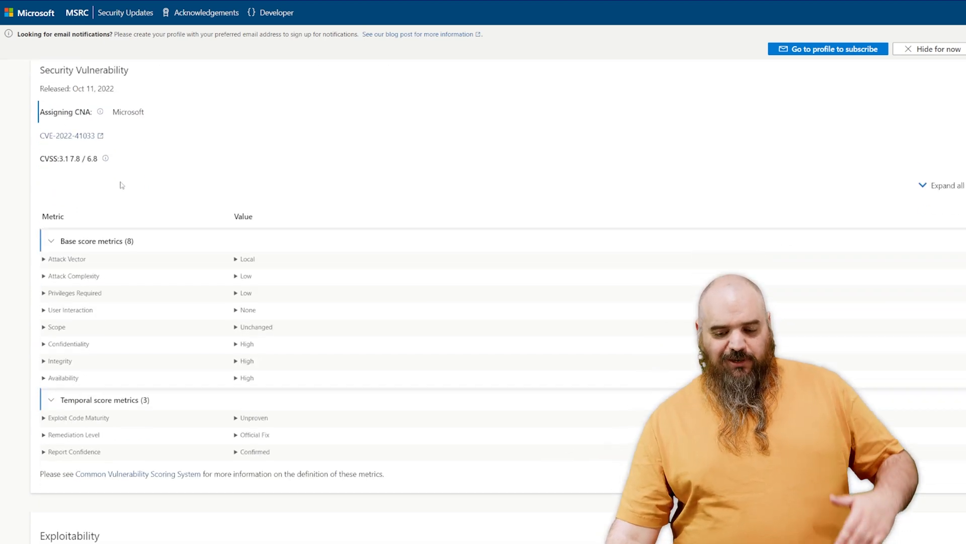
pyautogui.scroll(-3)
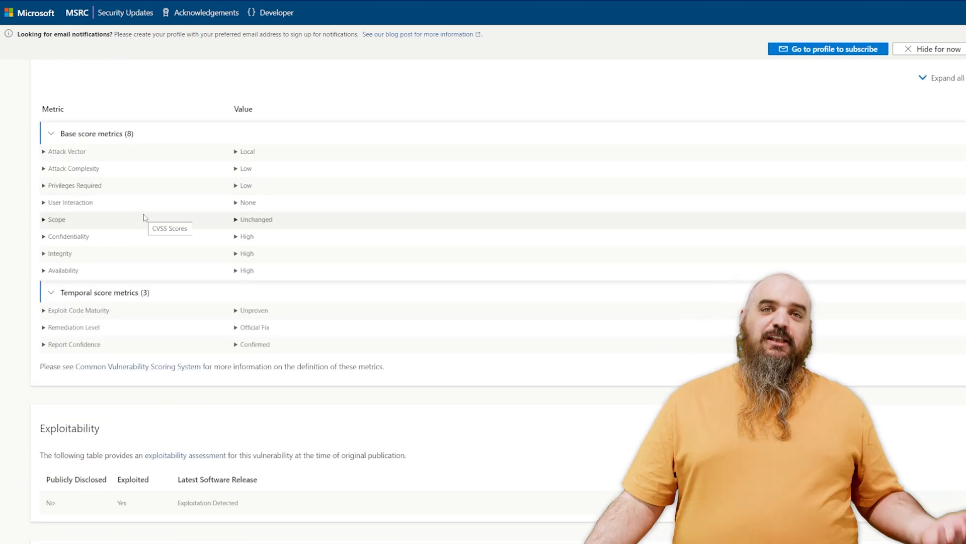
pyautogui.scroll(-3)
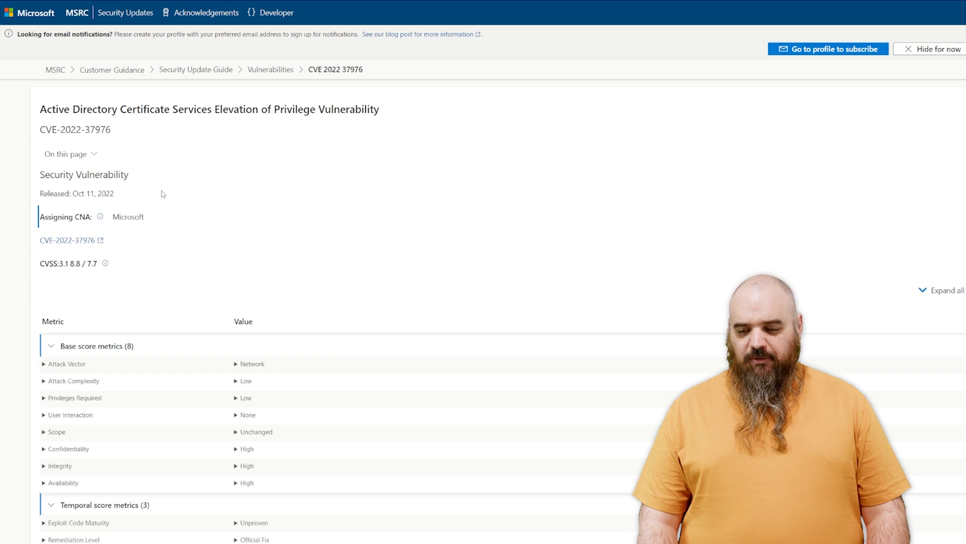
pyautogui.scroll(-3)
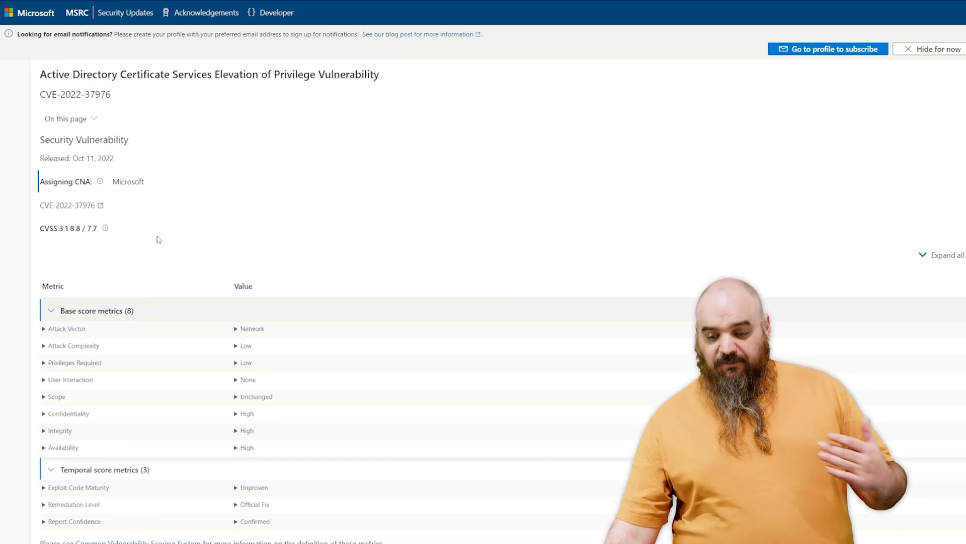